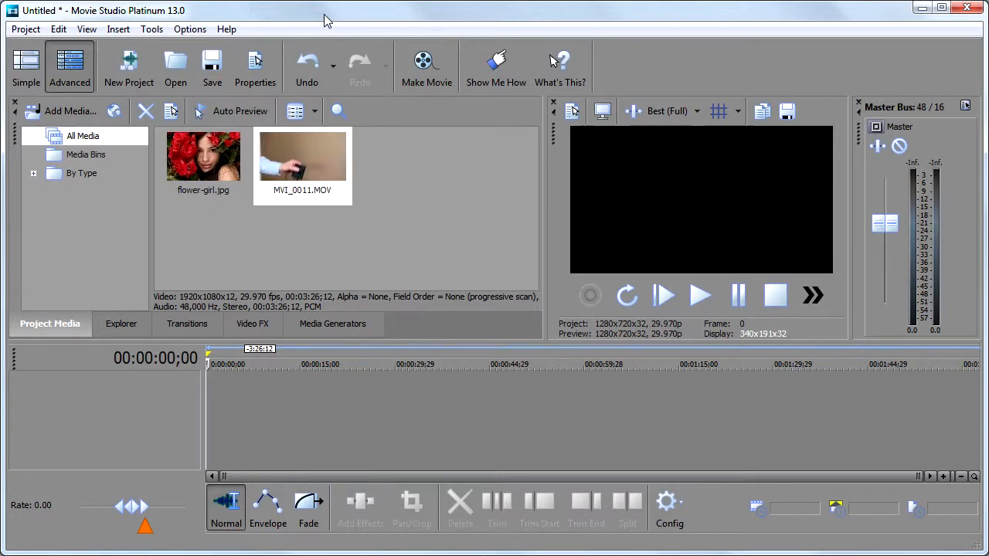
Place MVI_0011.MOV on the timeline, answering No to keep the 1280x720 project settings
click(303, 155)
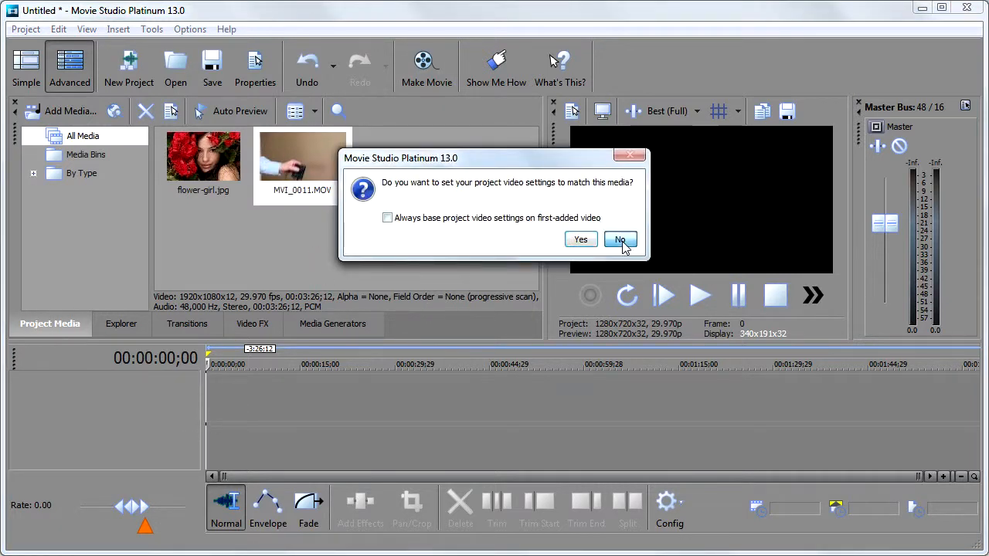
click(621, 240)
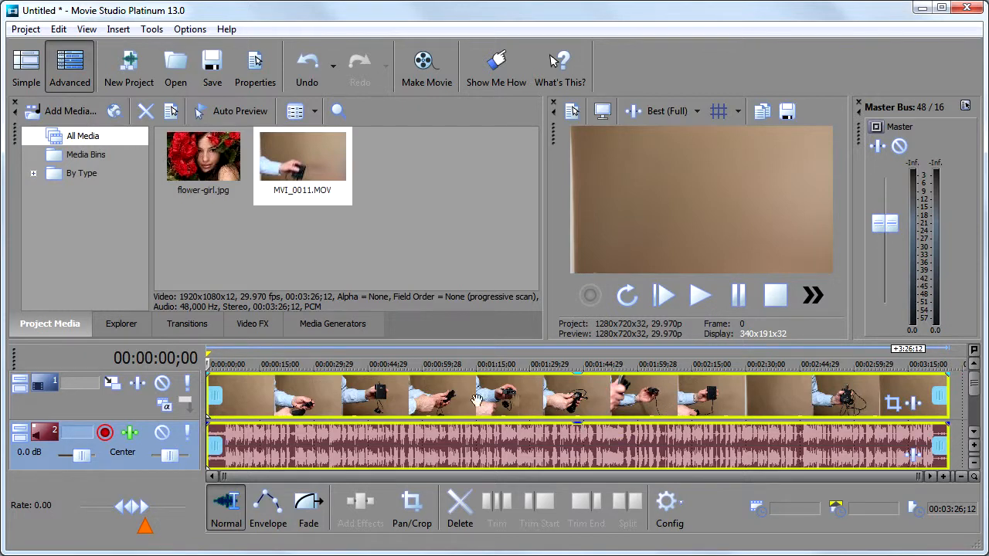
mouse_move(612, 402)
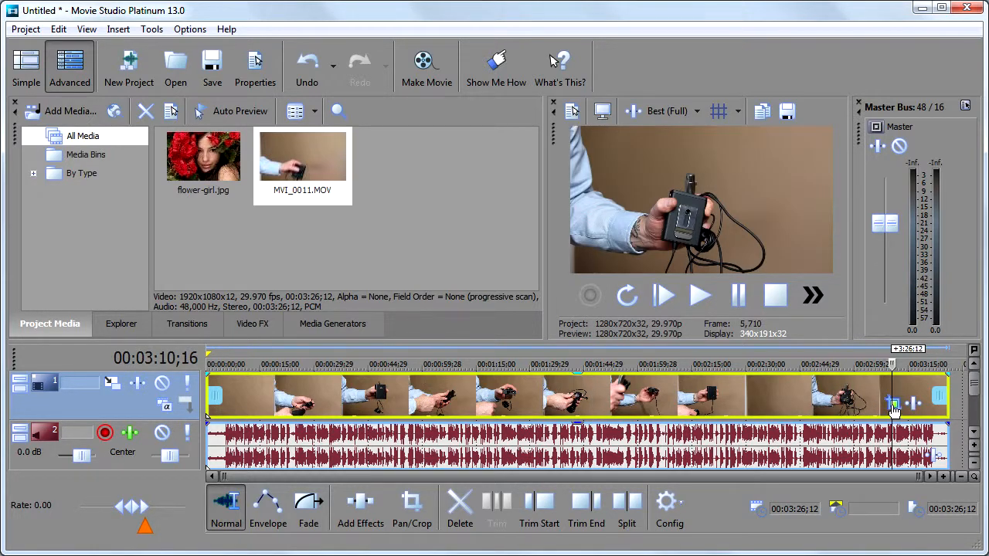
In Event Pan/Crop, shrink the crop to about 1024x576 around the hands holding the camera
click(411, 503)
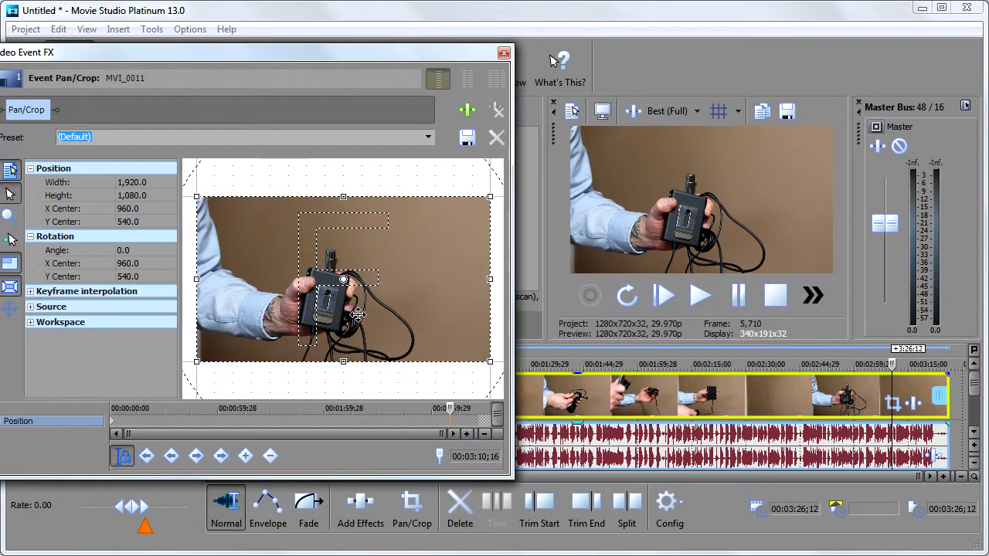
drag(343, 275, 408, 263)
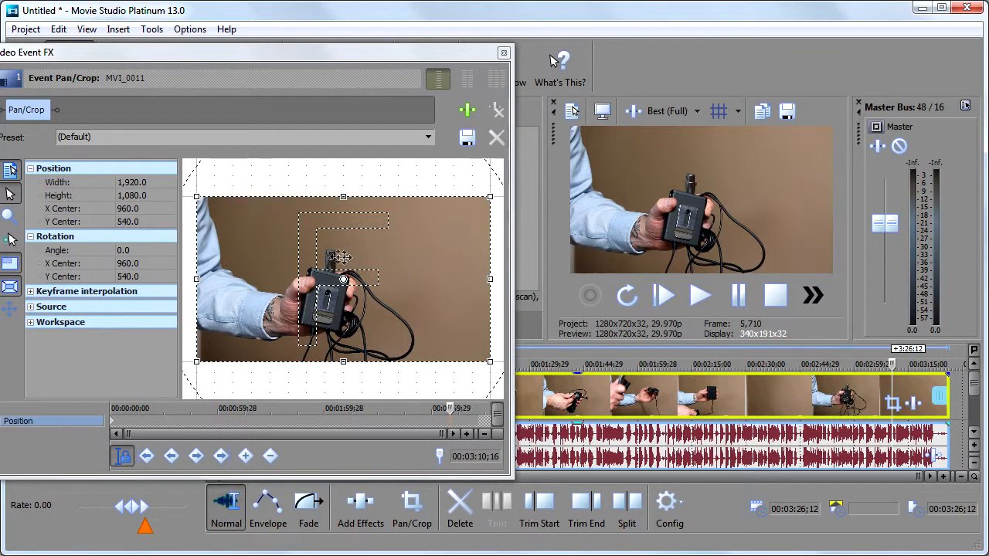
mouse_move(478, 367)
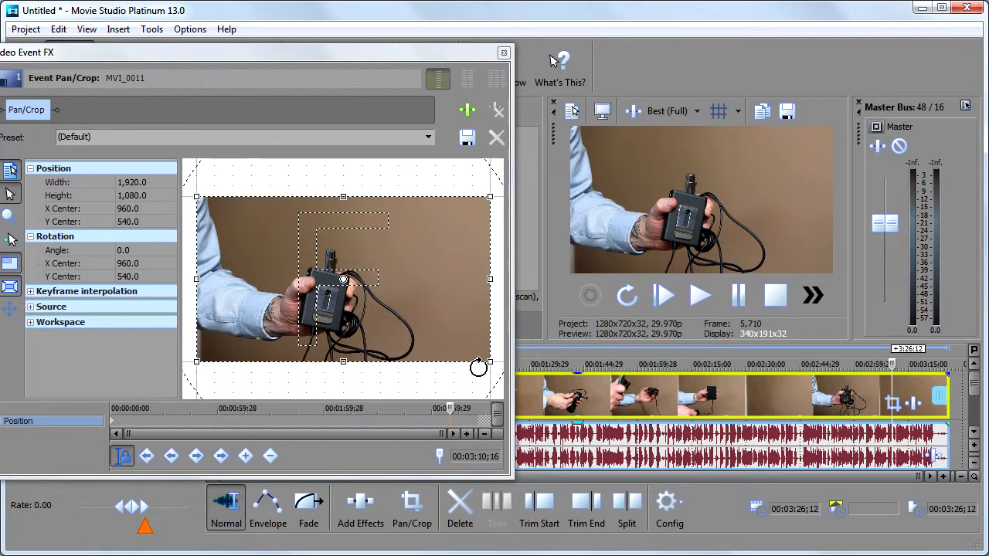
drag(492, 362, 487, 363)
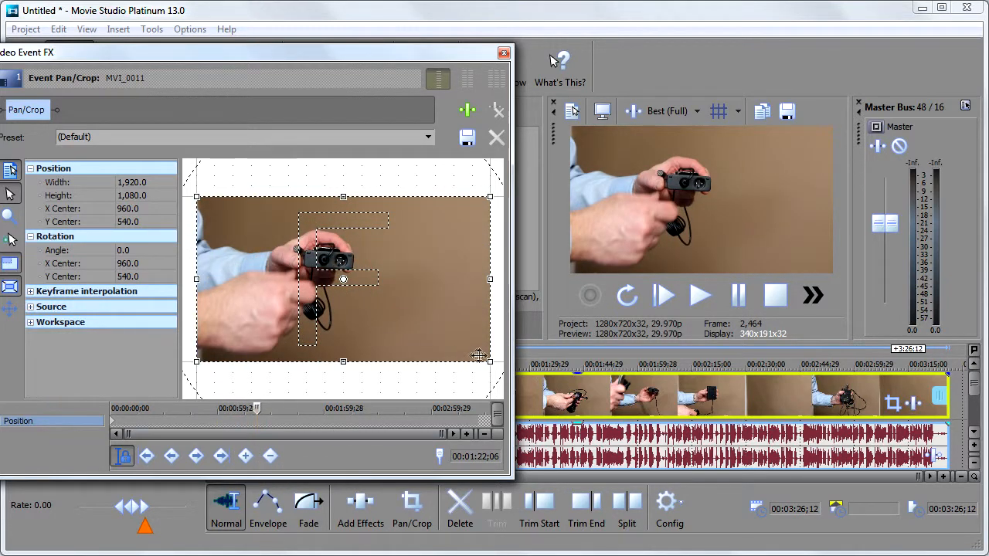
drag(479, 355, 435, 323)
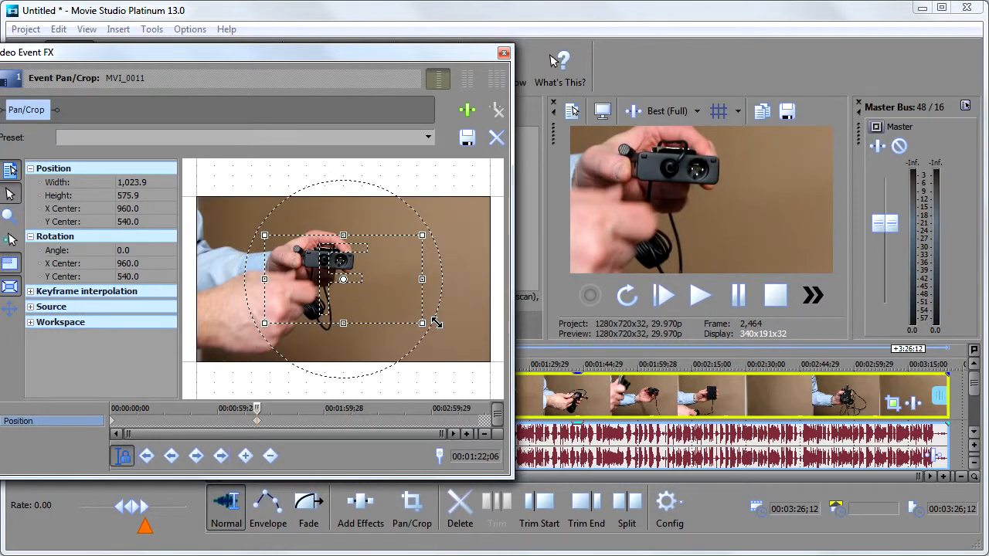
mouse_move(457, 357)
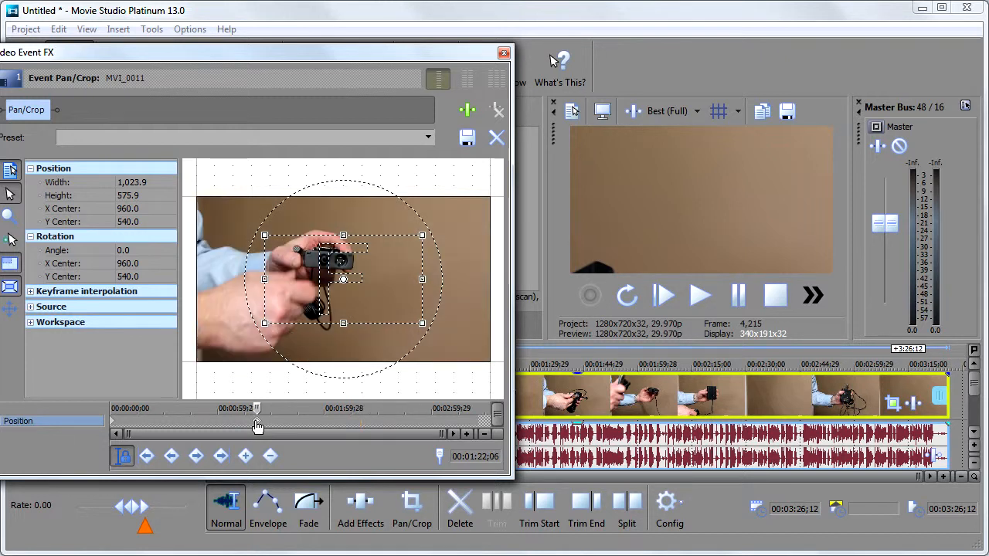
drag(257, 426, 261, 433)
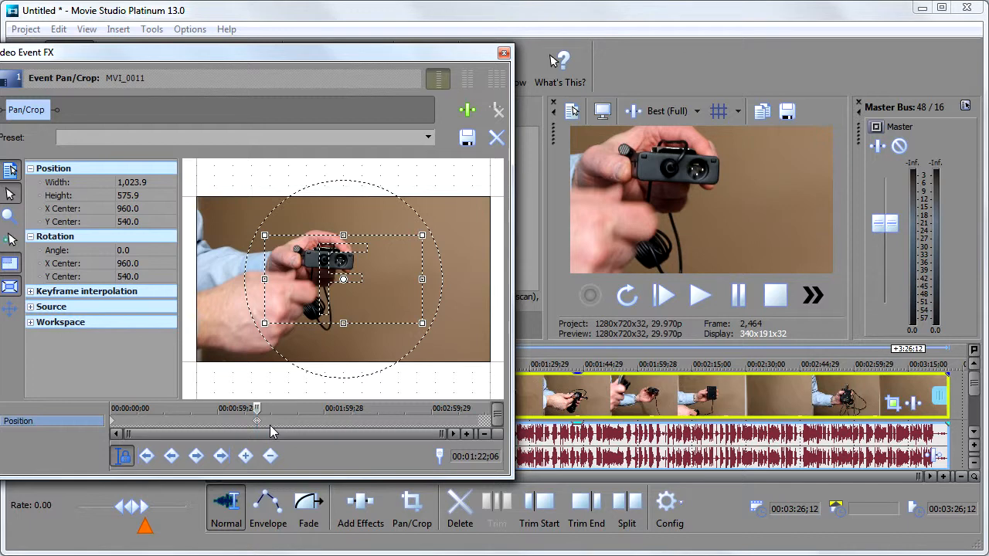
Restore the crop to the full 1920x1080 frame via the crop area's context menu
right_click(271, 430)
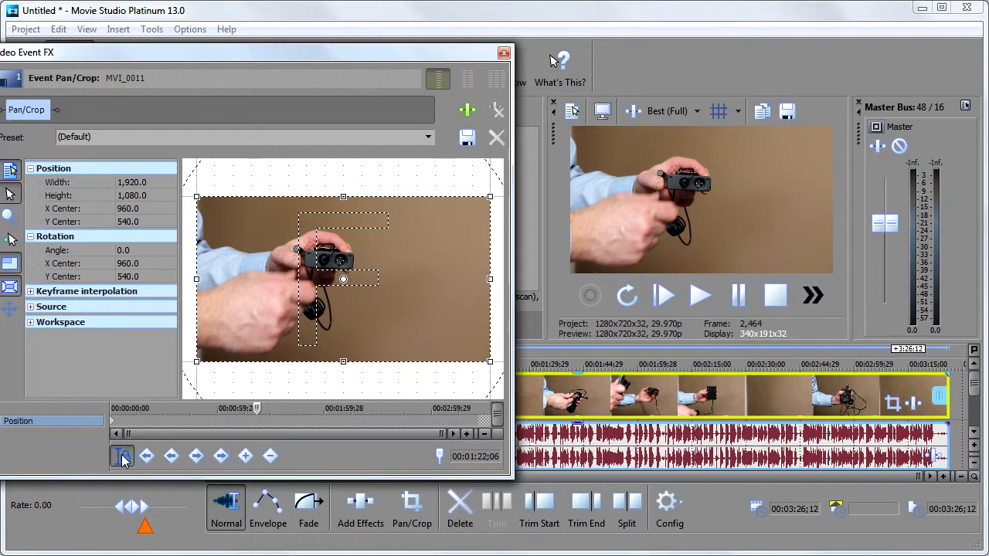
mouse_move(130, 464)
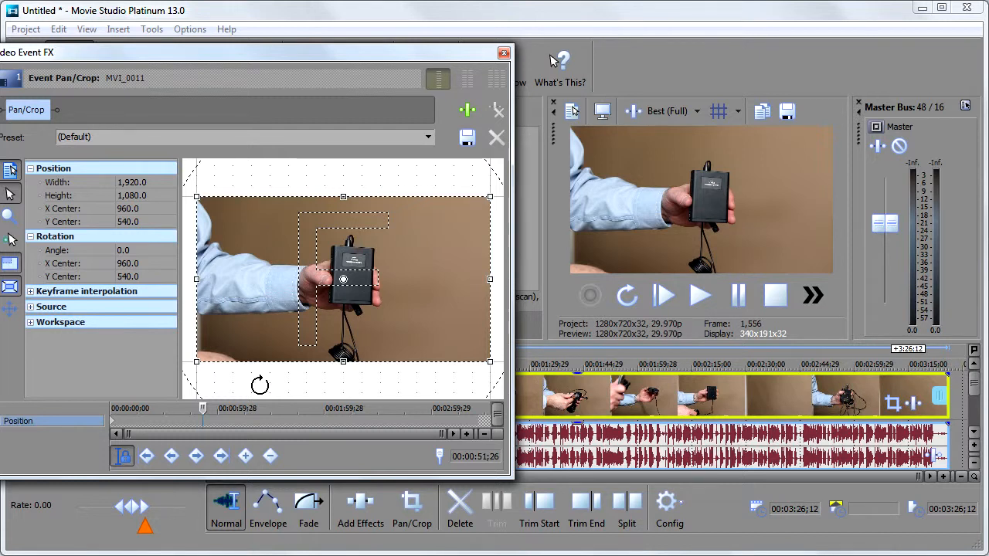
mouse_move(419, 306)
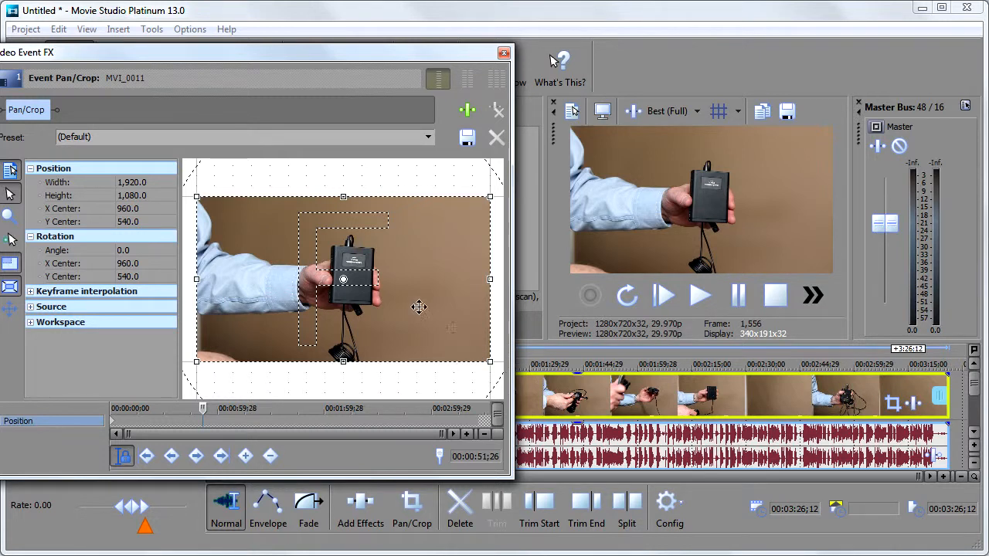
mouse_move(245, 456)
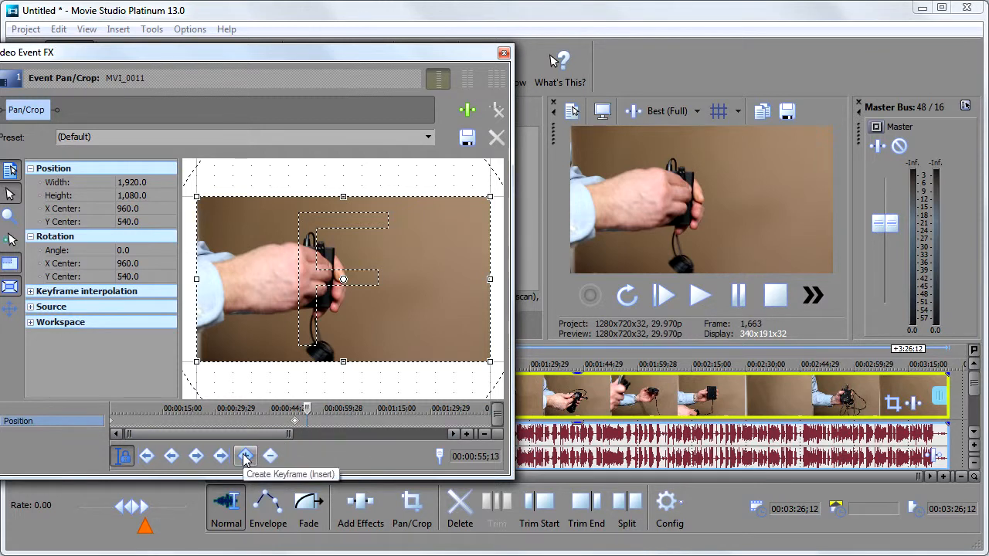
Create a keyframe and tighten the crop around the hands at this moment
click(244, 454)
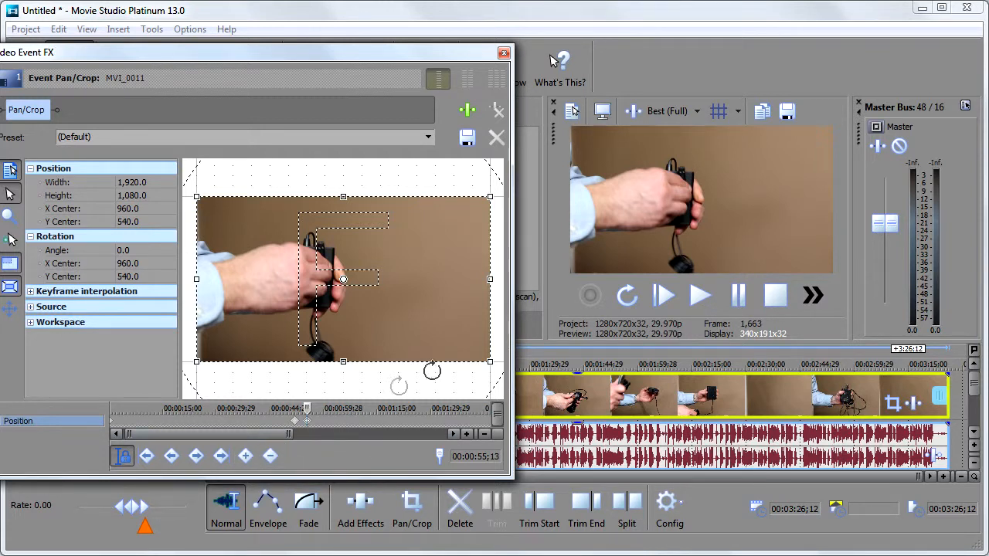
drag(492, 362, 476, 355)
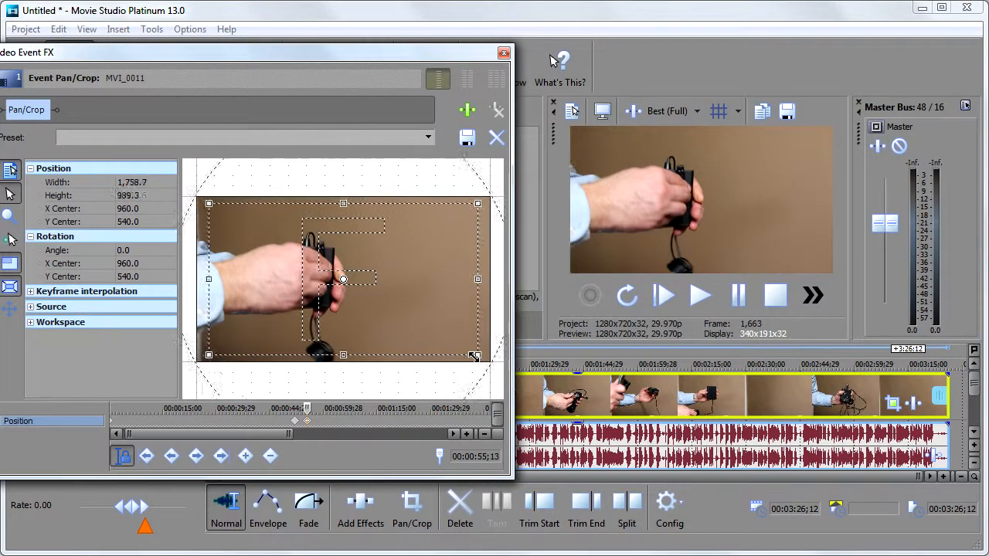
drag(475, 356, 442, 346)
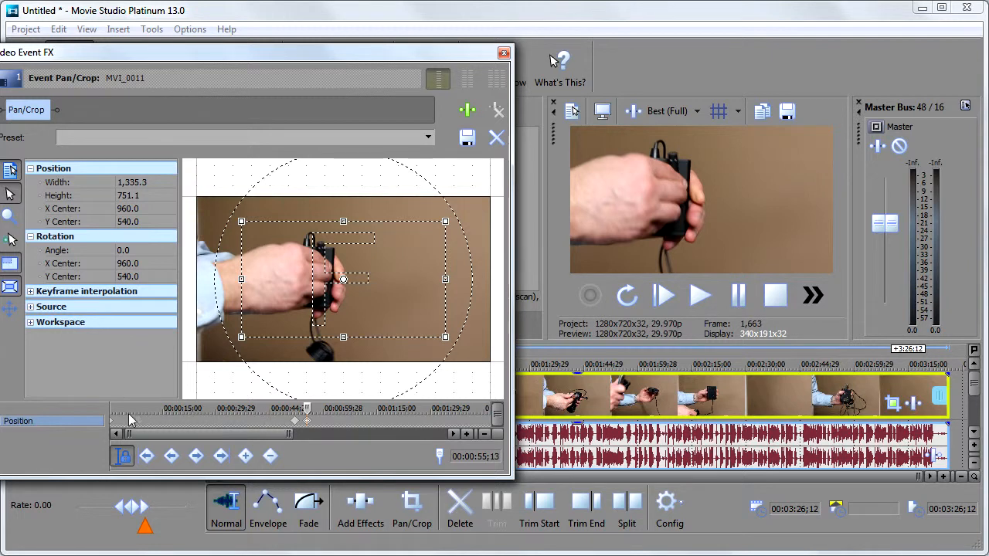
mouse_move(297, 425)
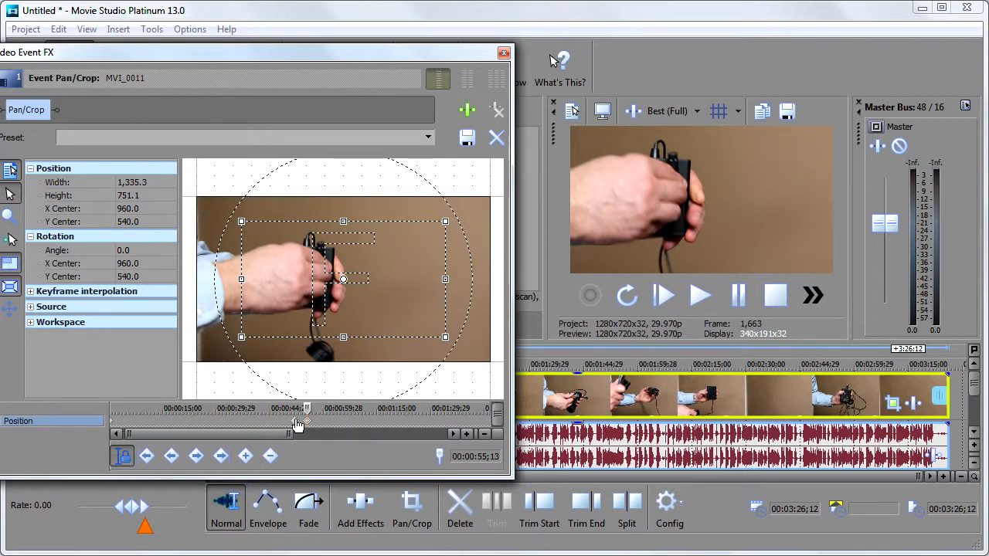
mouse_move(303, 423)
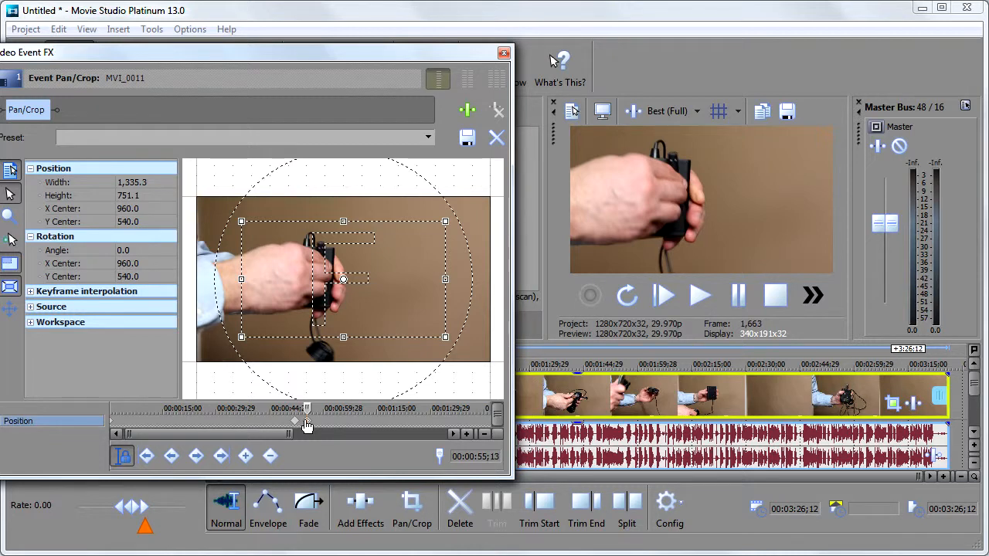
At a later moment, enlarge the crop back to nearly the full picture
drag(307, 421, 294, 420)
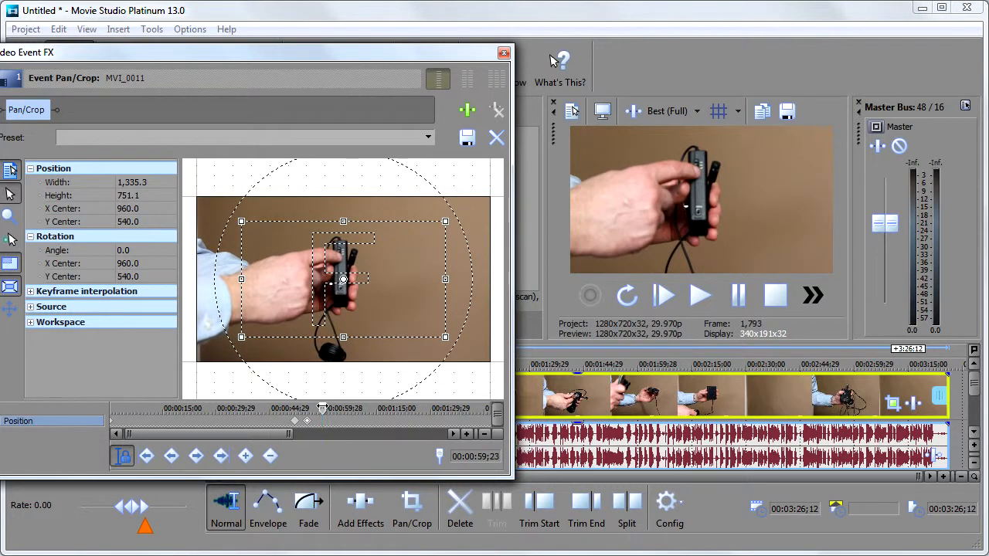
mouse_move(246, 455)
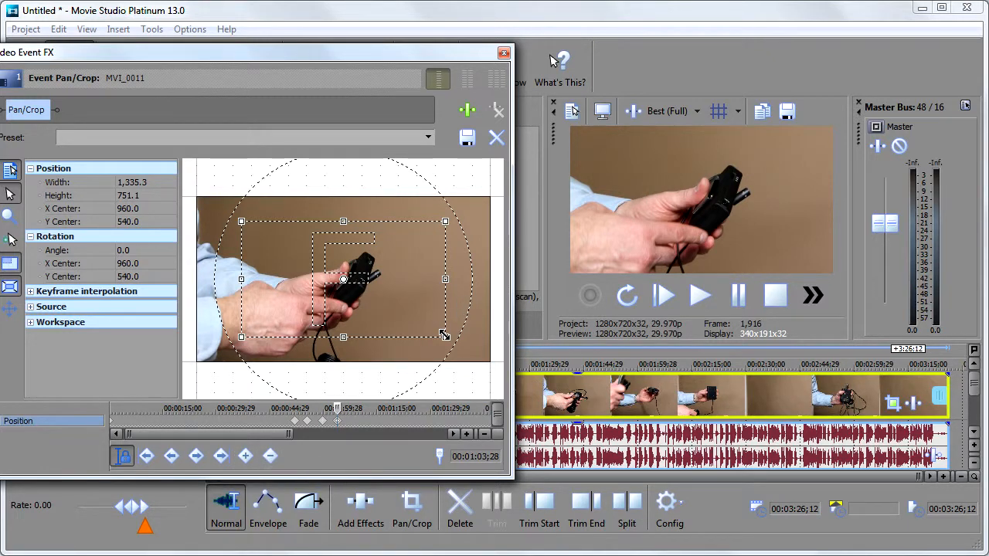
drag(445, 337, 486, 357)
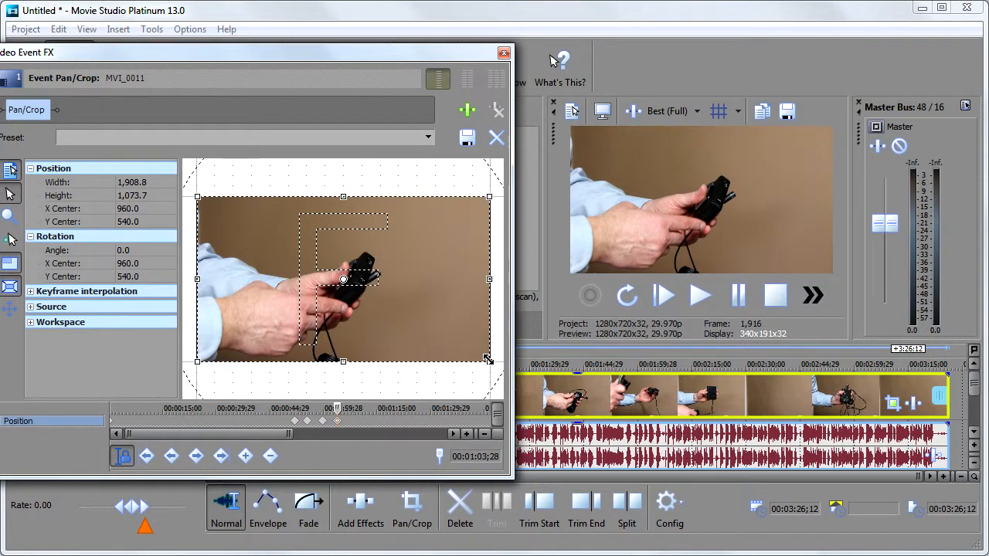
mouse_move(257, 235)
text(1,980)
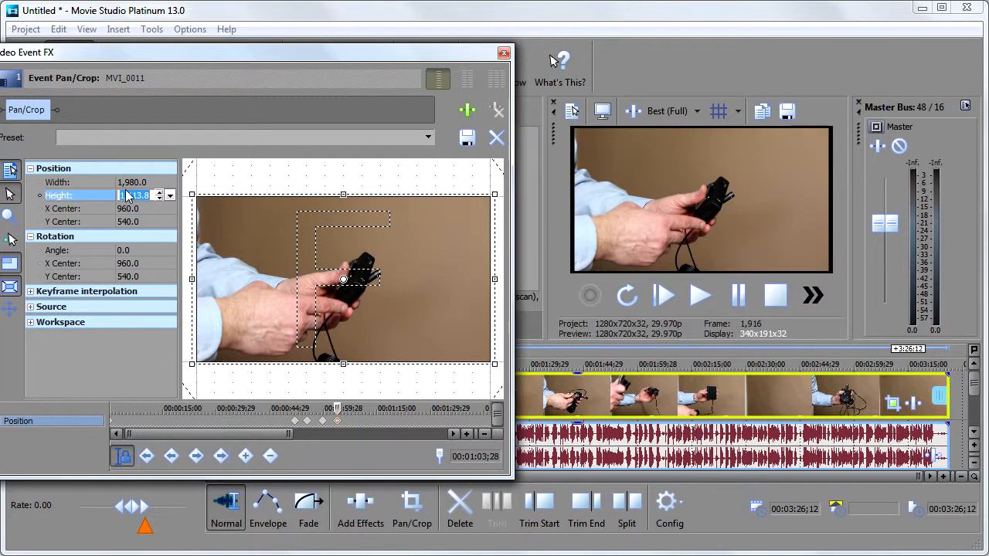
Set the later keyframe's crop height to 1080 so it reads exactly 1920x1080
text(1080)
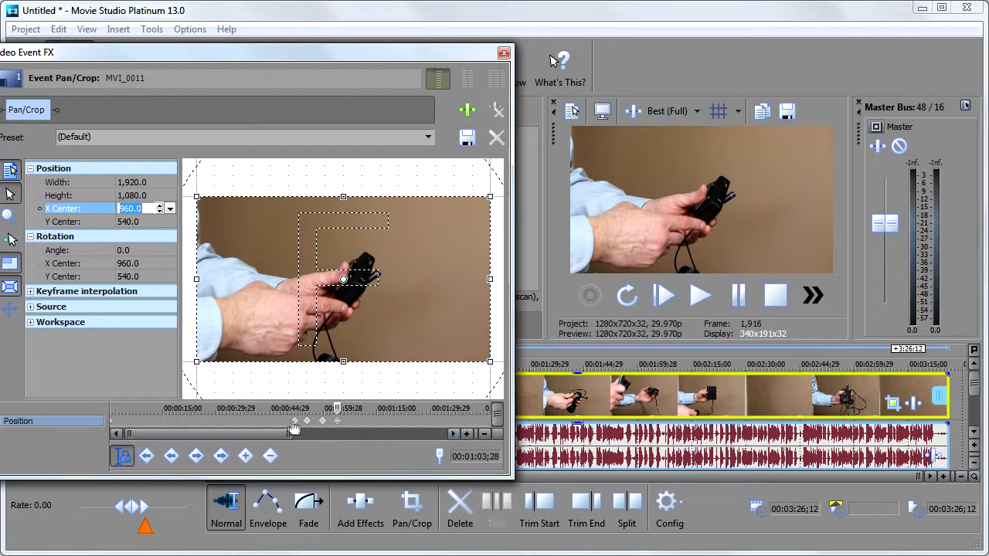
mouse_move(297, 430)
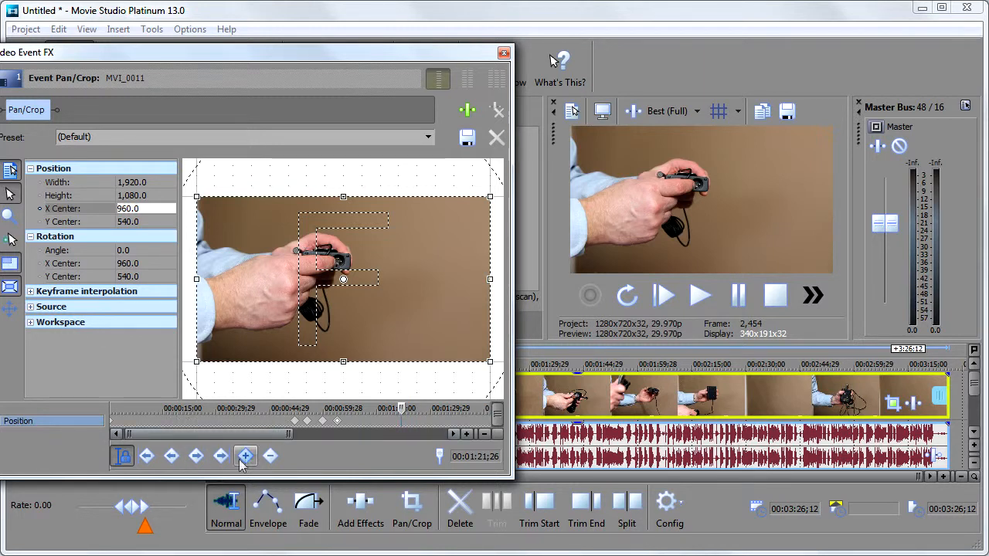
mouse_move(269, 456)
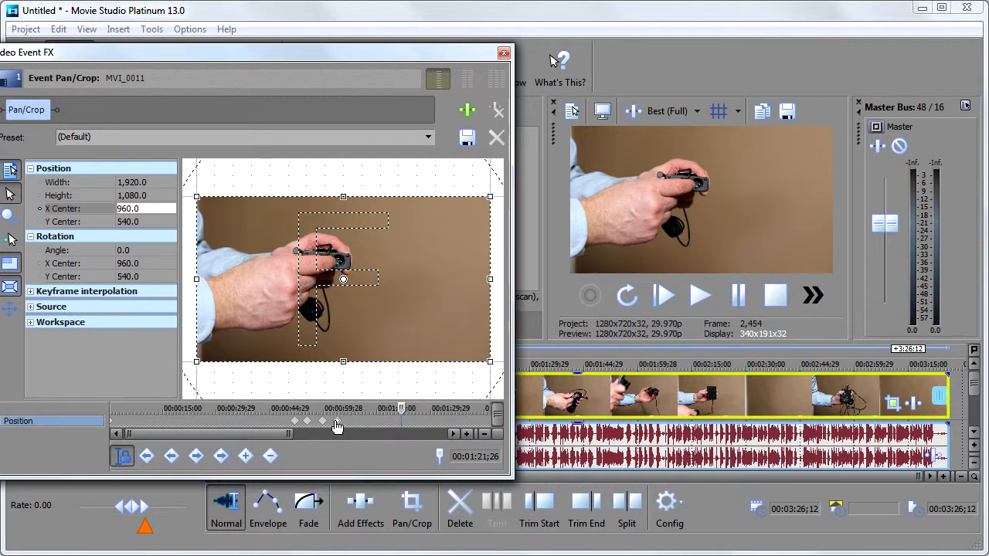
Delete the extra pan/crop keyframe and close the Video Event FX window
right_click(337, 420)
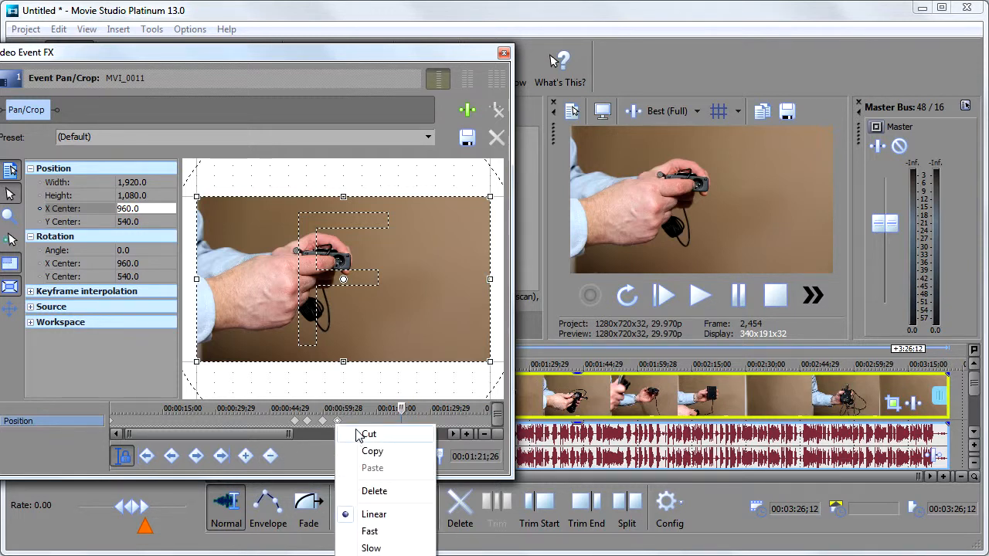
mouse_move(363, 472)
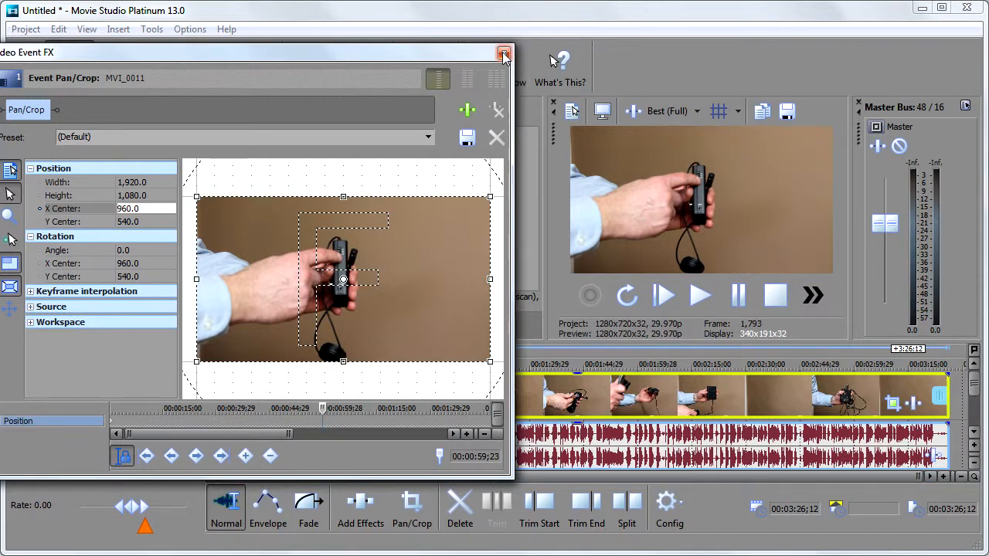
click(504, 53)
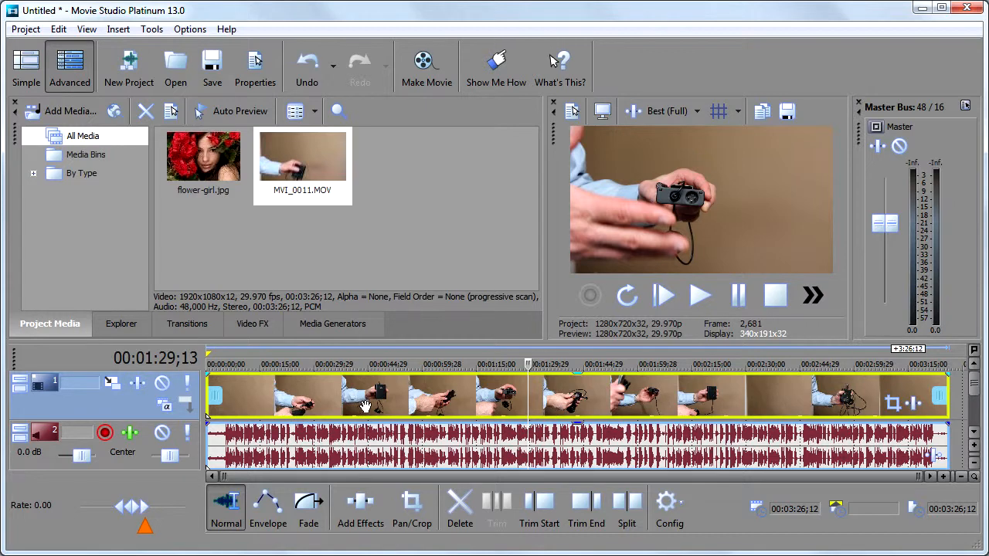
Remove the video event and drop flower-girl.jpg at the start of the video track
click(365, 365)
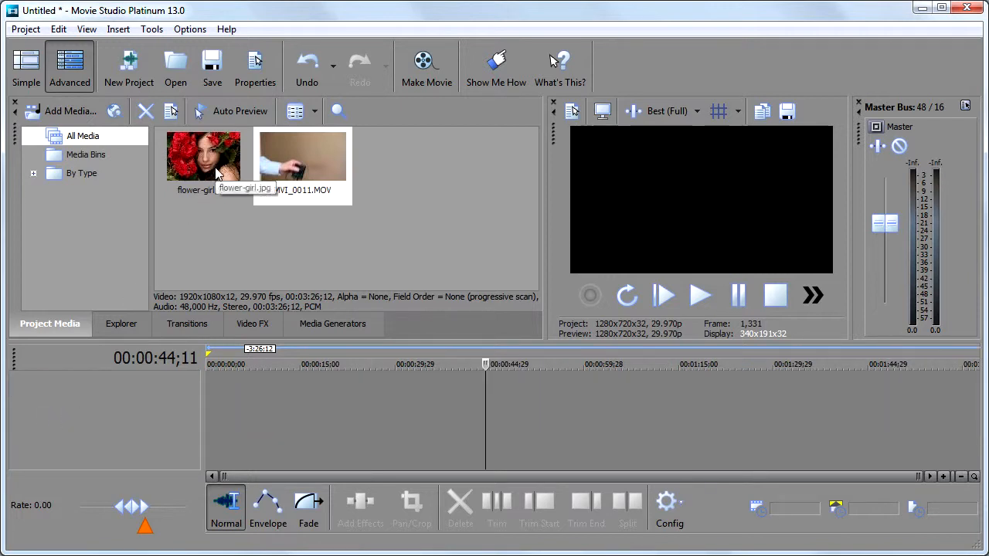
click(204, 158)
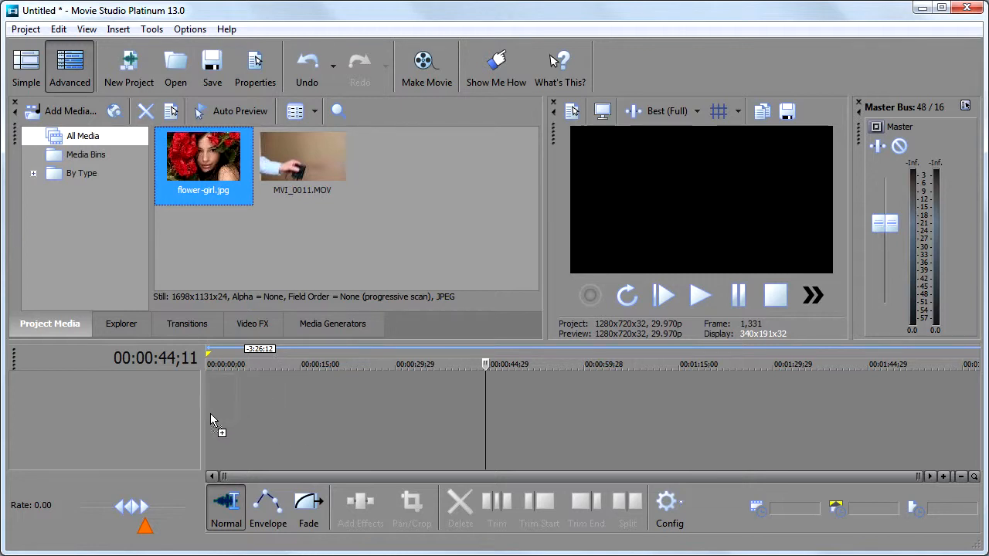
drag(204, 154, 223, 396)
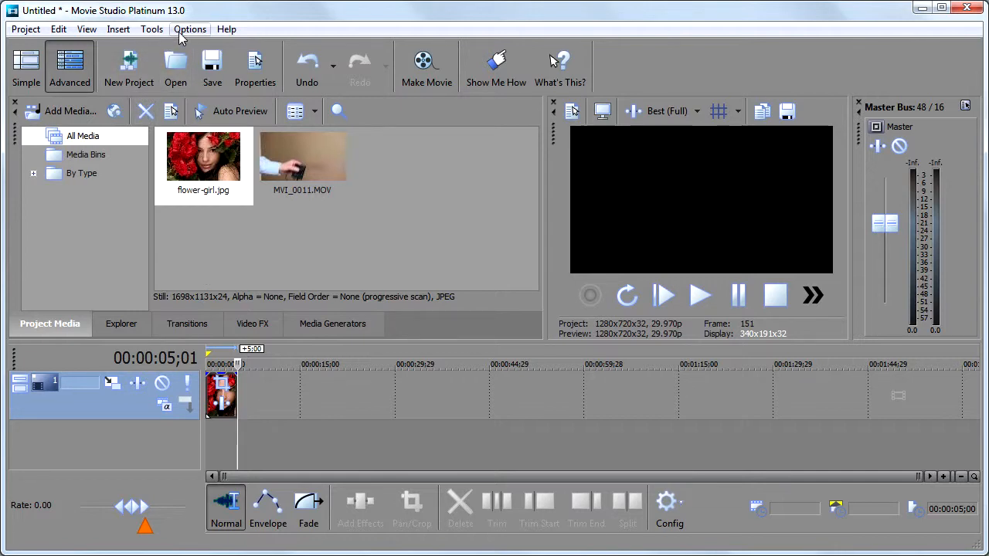
In Preferences > Editing, set New still image length to 10.000 seconds and confirm
click(189, 28)
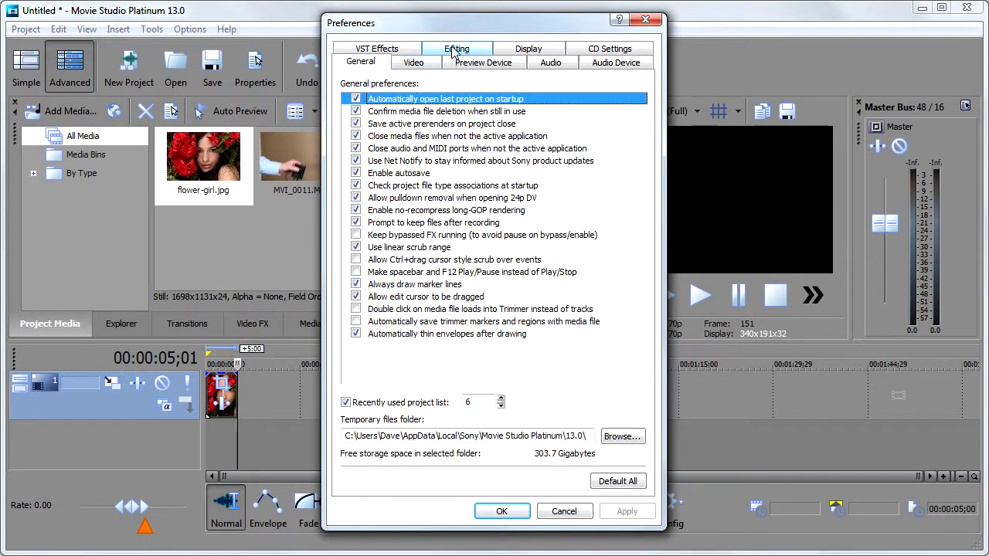
click(457, 48)
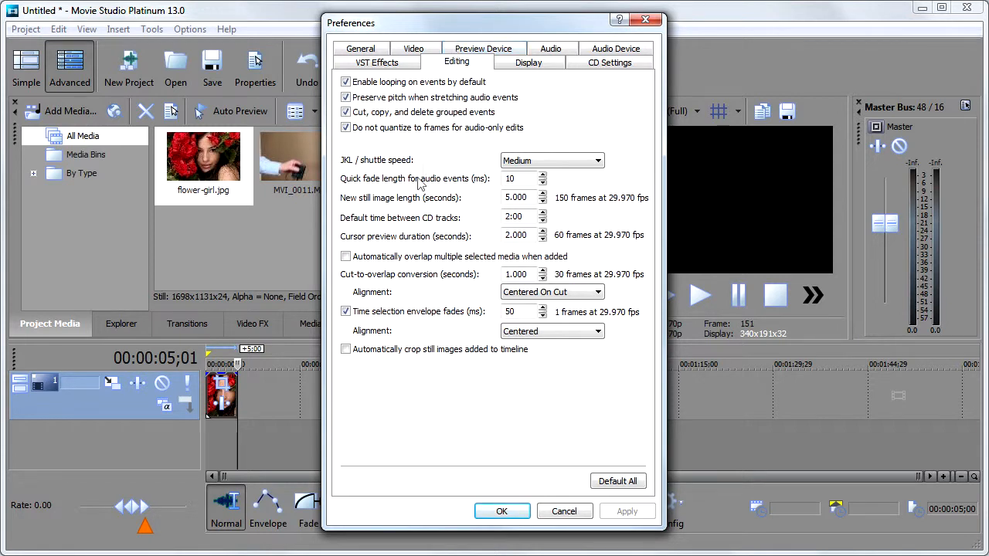
mouse_move(432, 215)
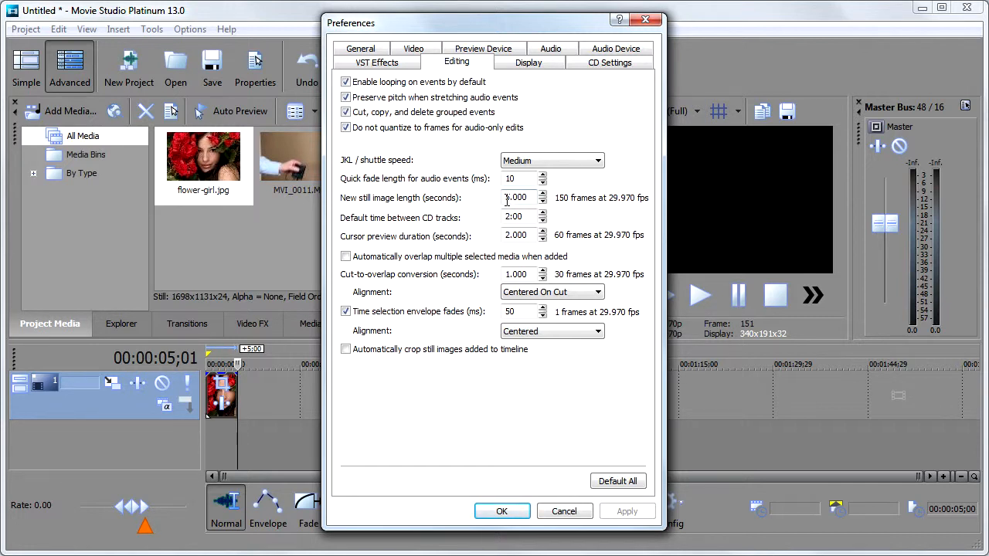
text(.000)
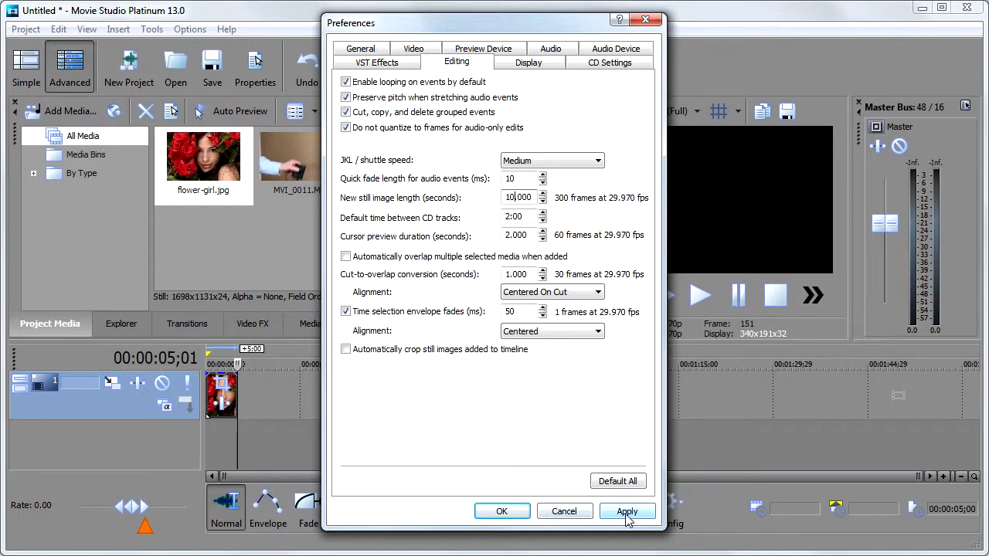
click(500, 512)
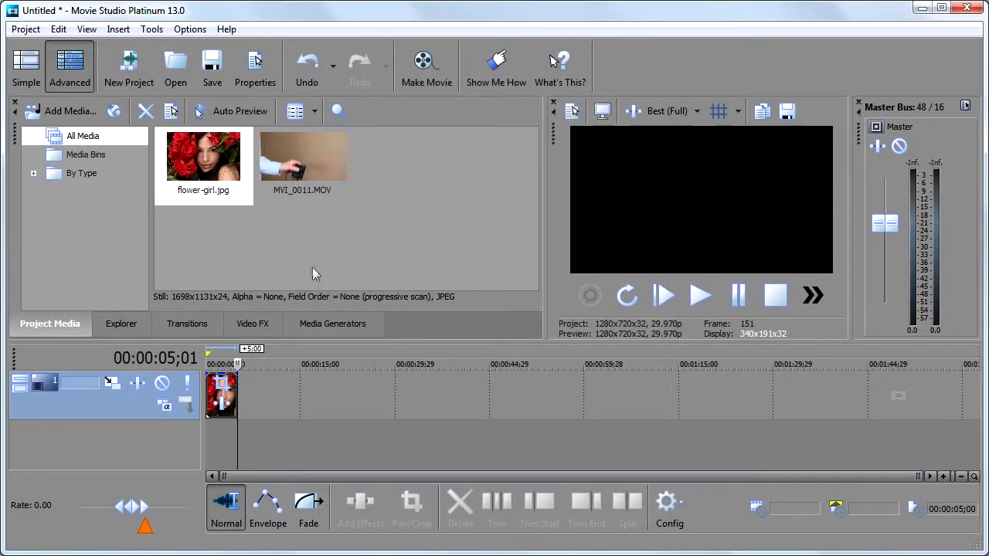
click(204, 156)
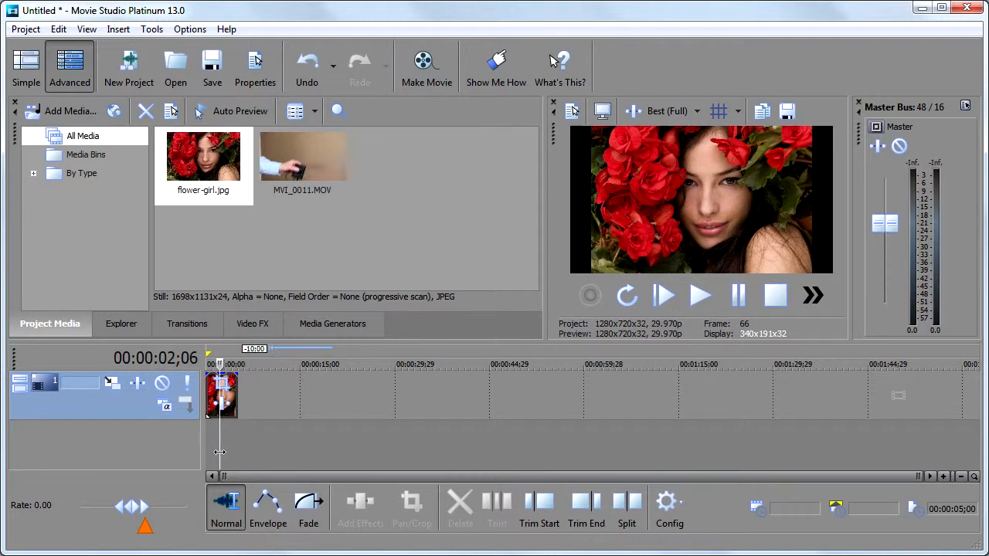
mouse_move(223, 384)
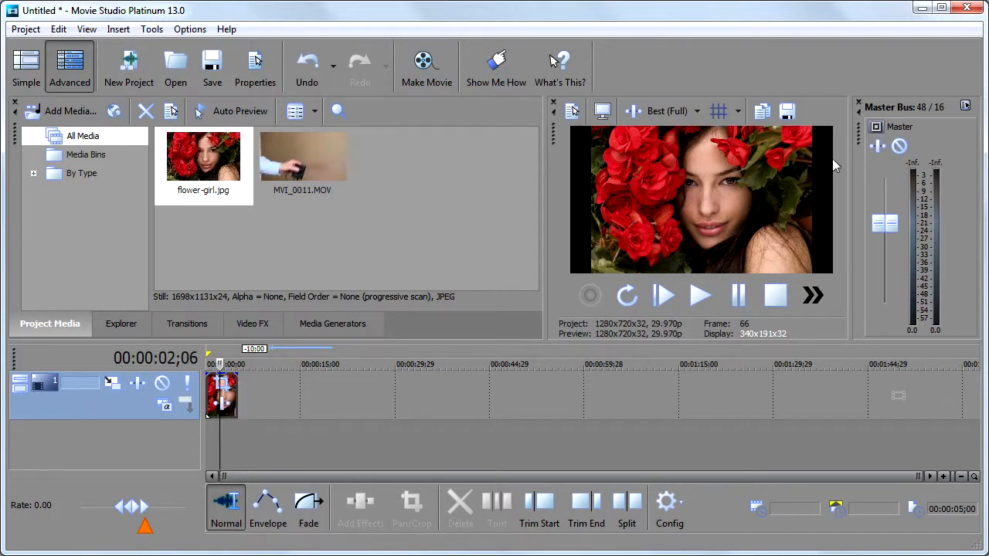
mouse_move(749, 188)
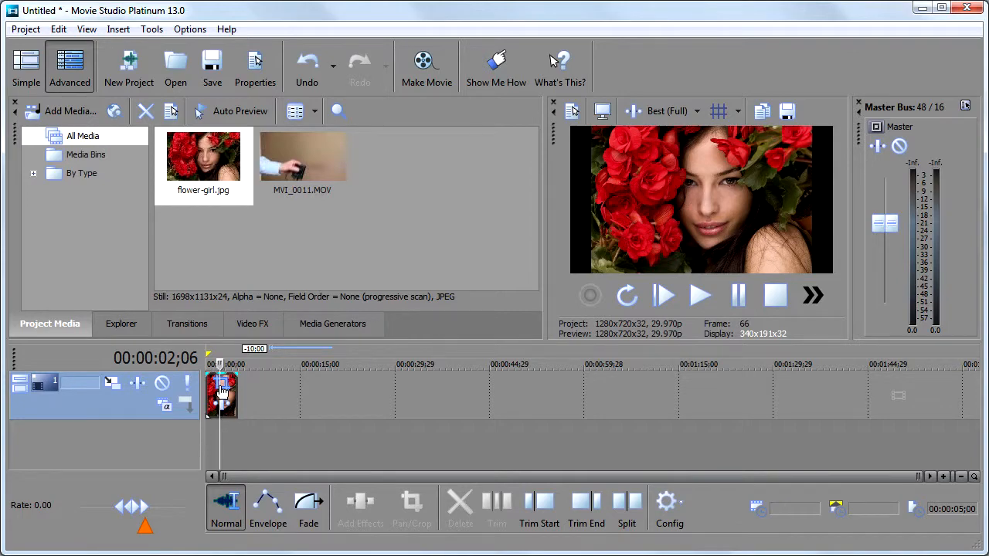
click(411, 502)
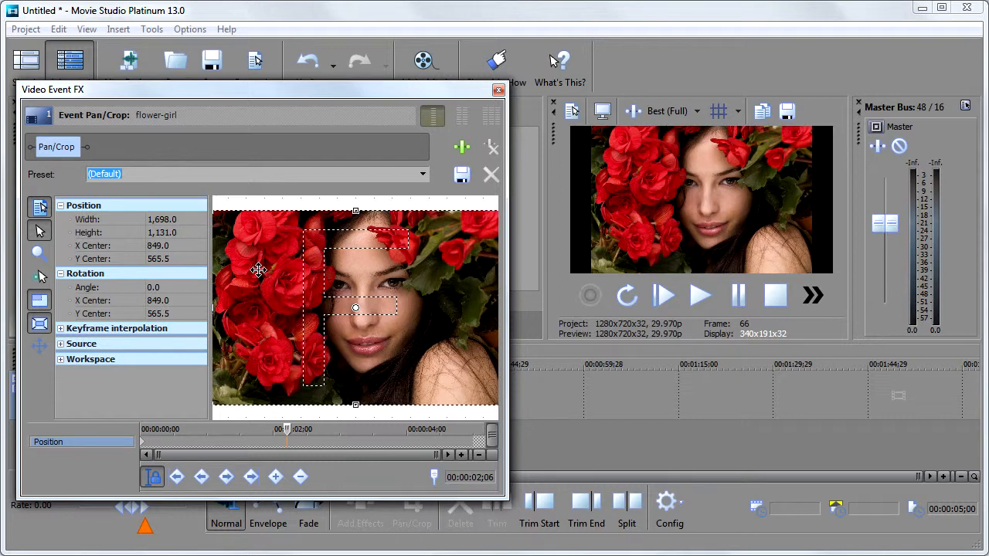
Set the flower photo's crop frame to Match Output Aspect so it fills the widescreen frame
right_click(260, 276)
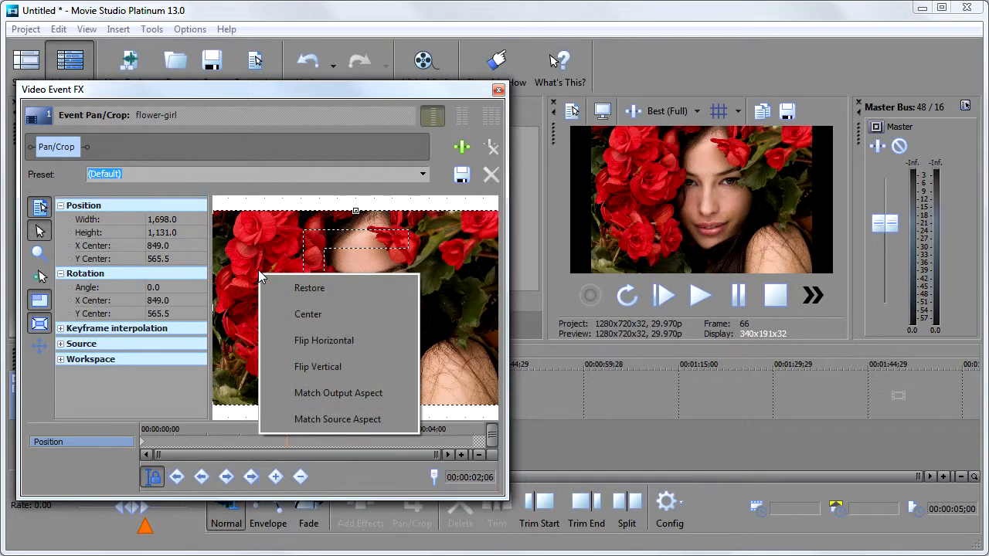
mouse_move(339, 394)
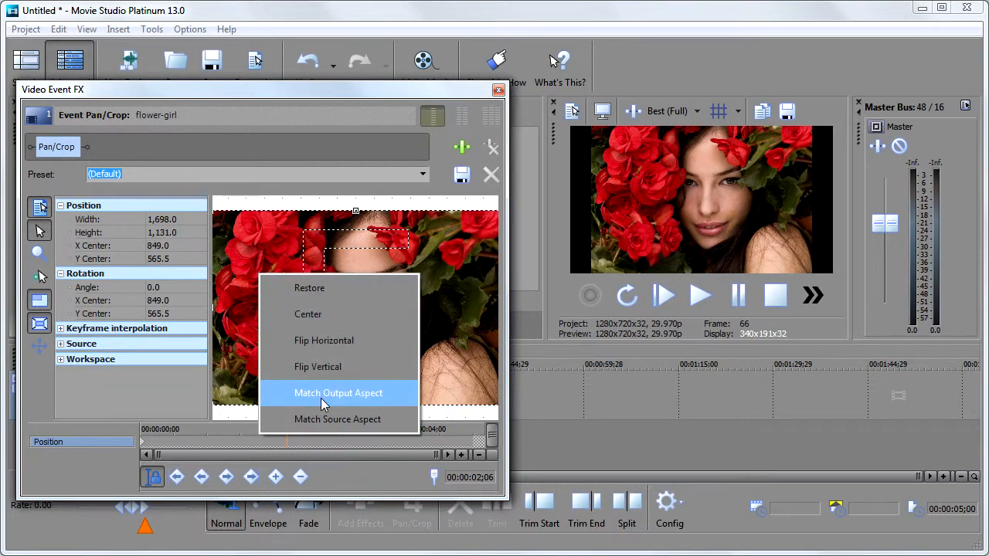
click(339, 393)
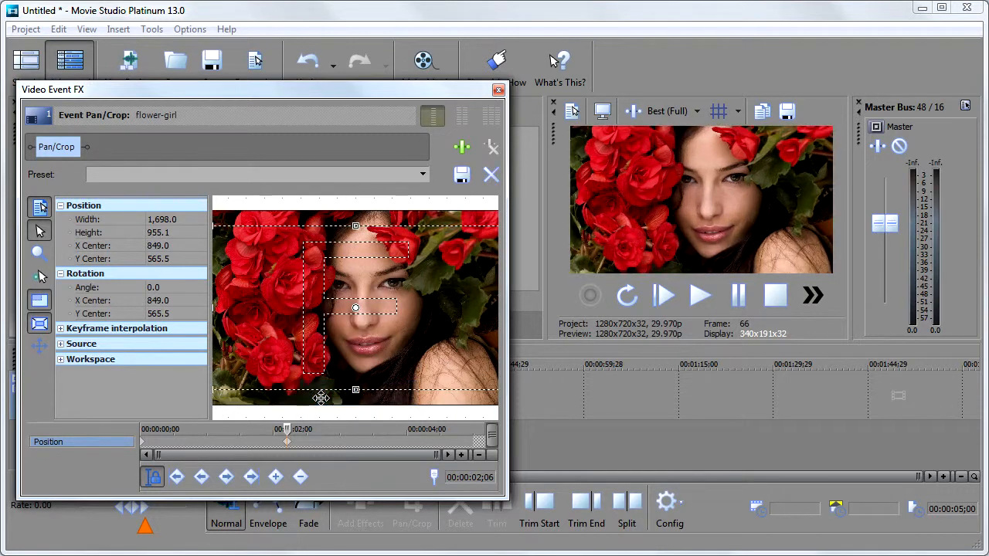
mouse_move(238, 232)
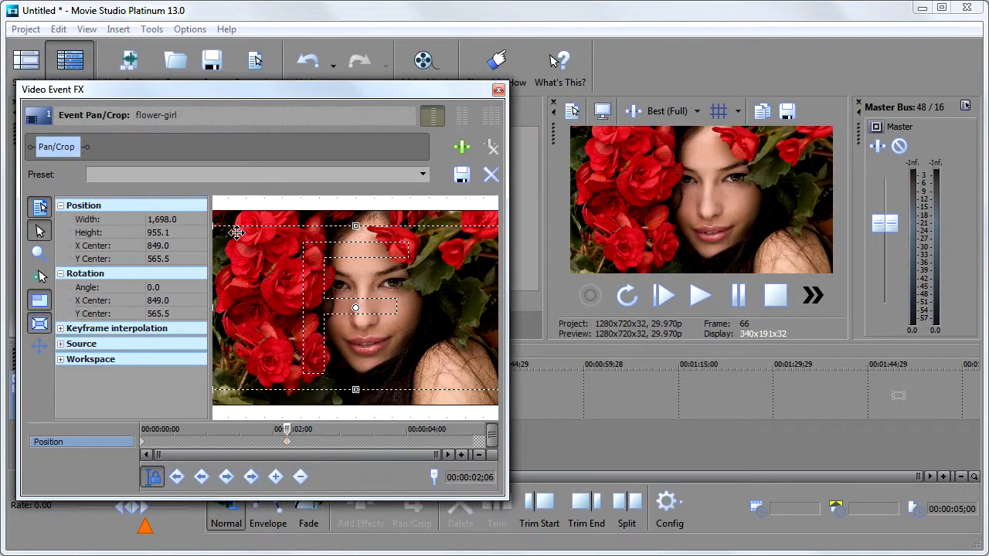
mouse_move(368, 285)
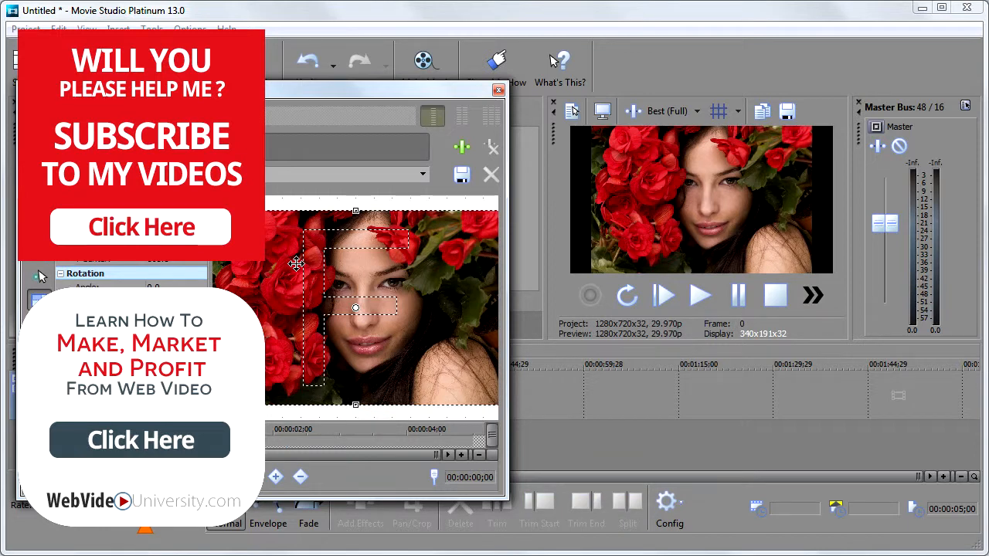
Close the Video Event FX window, play the photo filling the frame, then stop playback
right_click(355, 309)
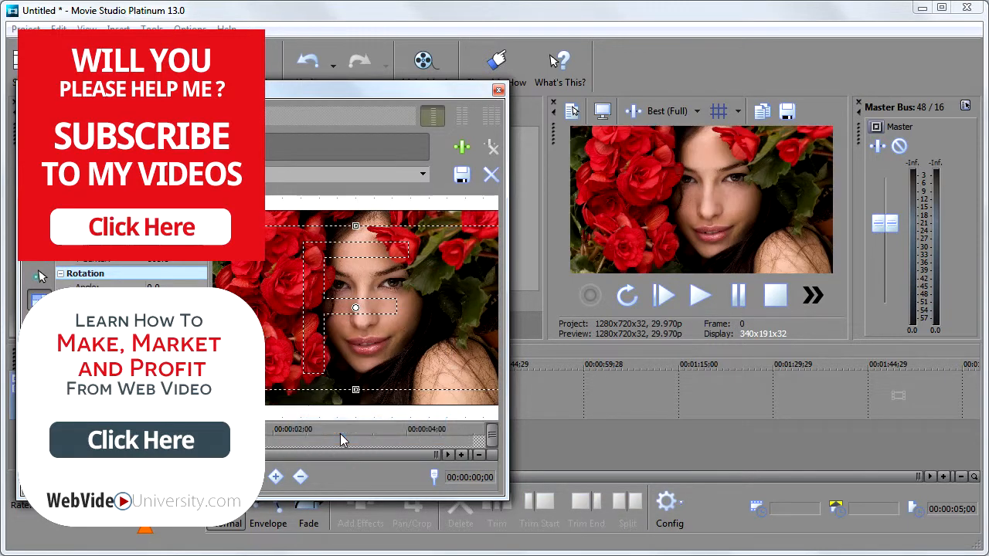
mouse_move(482, 99)
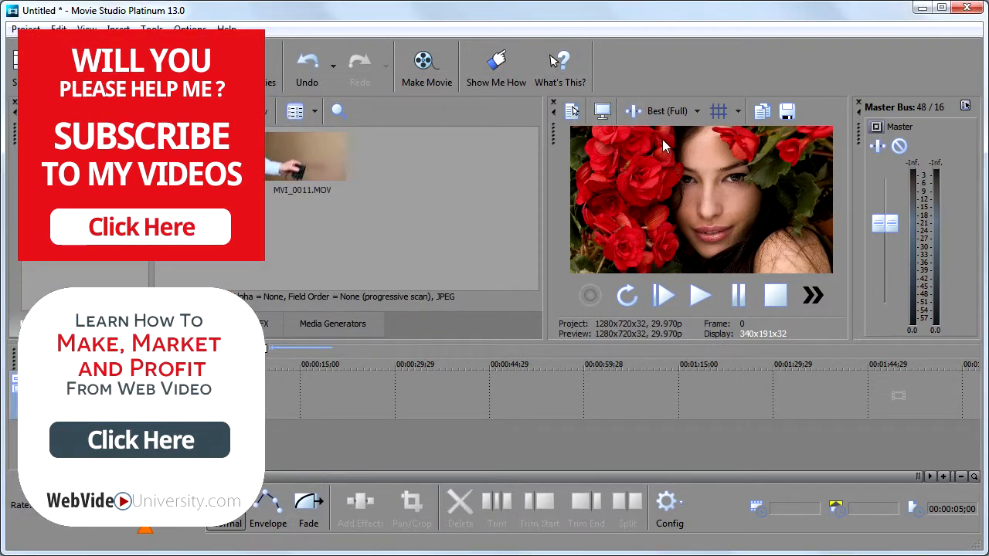
click(699, 296)
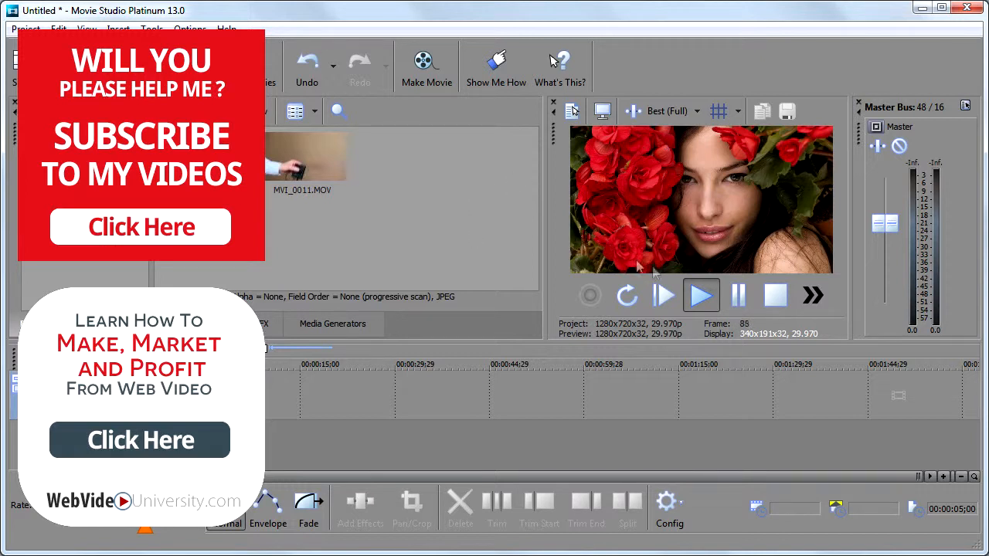
click(701, 295)
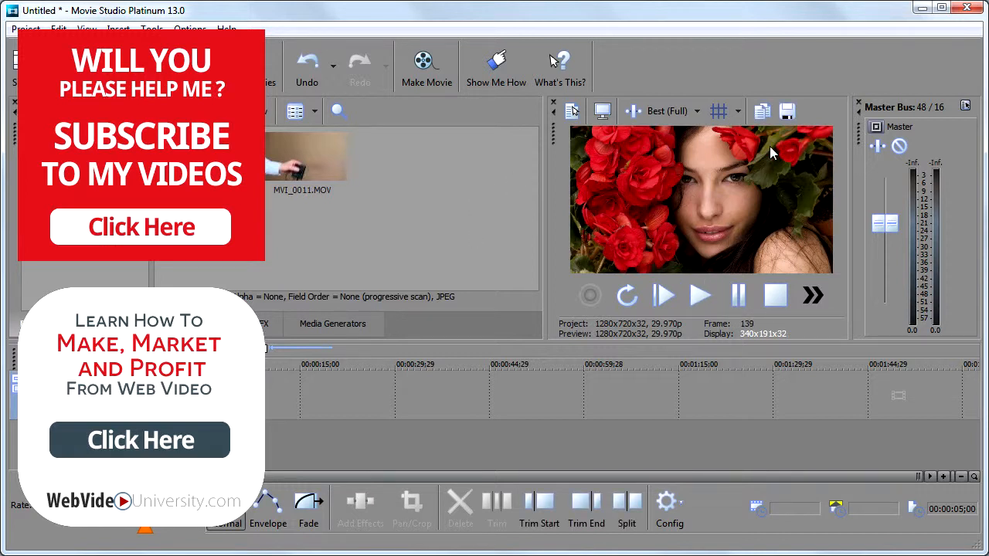